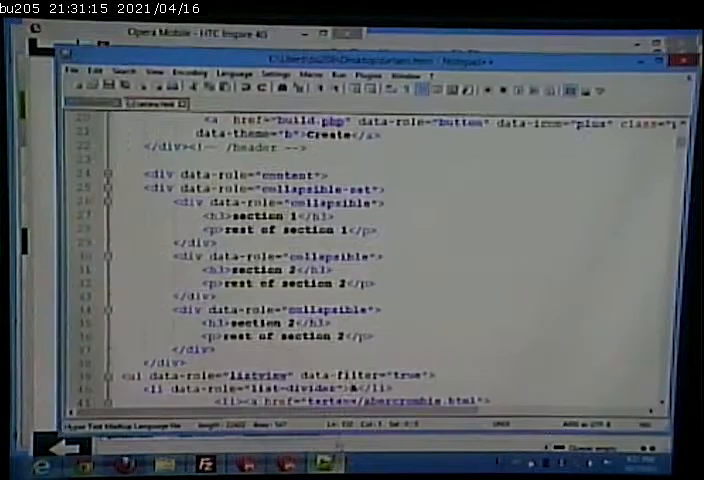
Upload the collapsible-set page with FileZilla, choosing Overwrite for the existing server file.
scroll(down, 3)
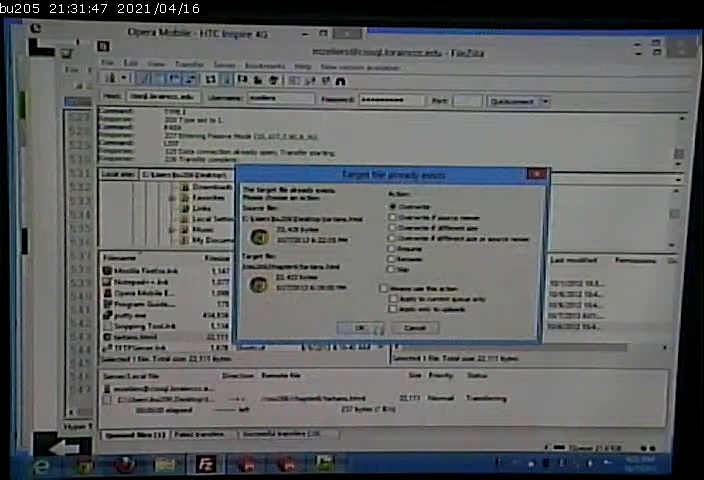
click(356, 328)
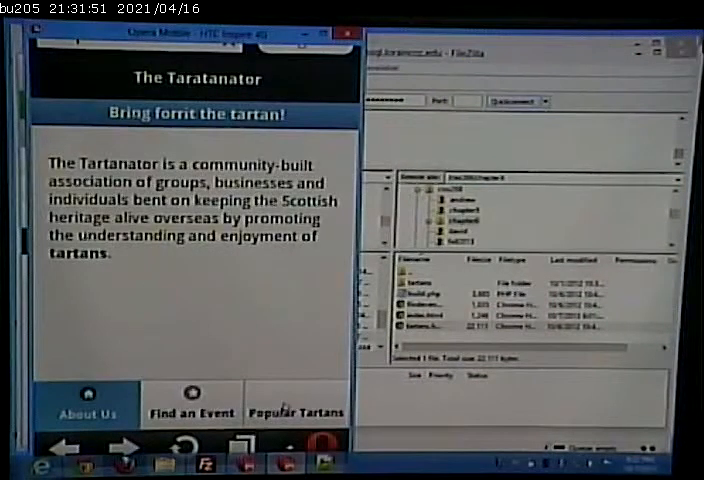
Leave the Tartanator page for the jQuery Mobile docs on collapsible sets (accordions).
click(296, 412)
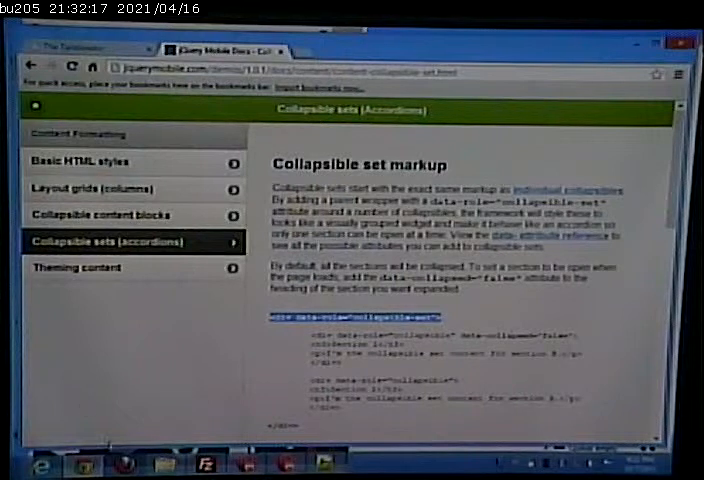
View the Theming content page and its themed collapsible examples further down.
click(80, 268)
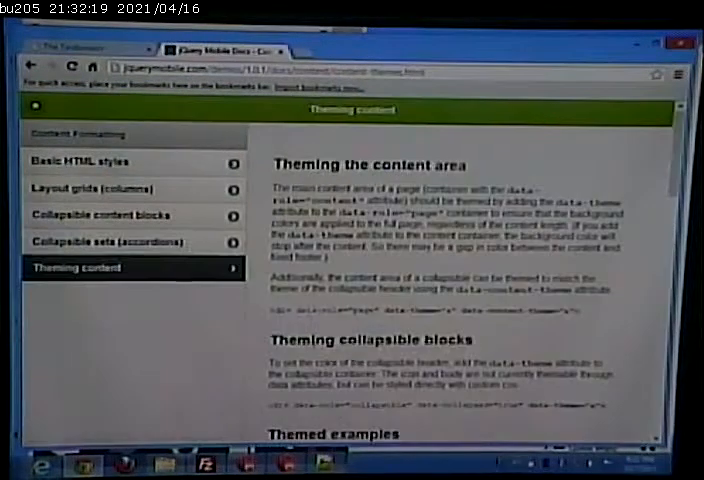
scroll(down, 3)
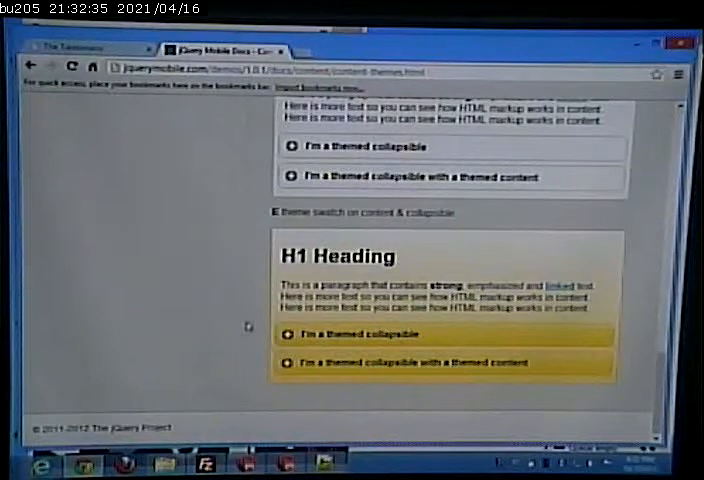
scroll(down, 3)
text(jquerymobile)
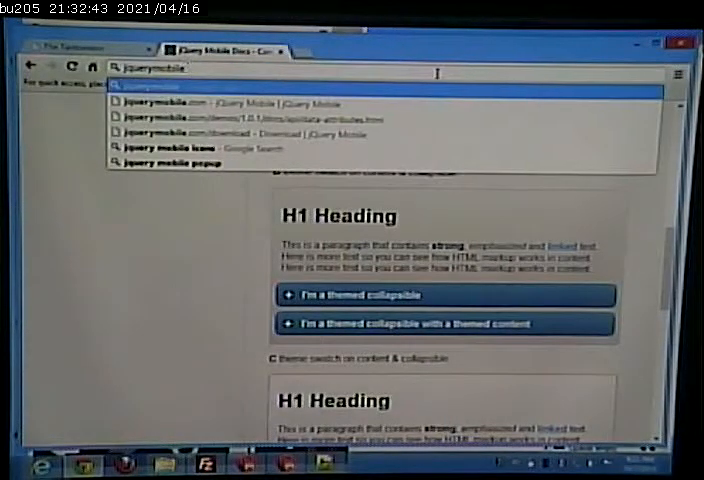
Read through the Layout grids two-column section, then move to the Basic HTML styles page.
text(css css)
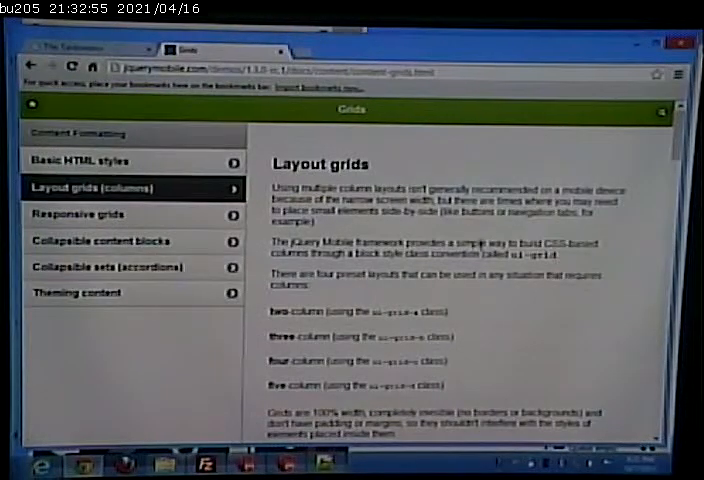
scroll(down, 3)
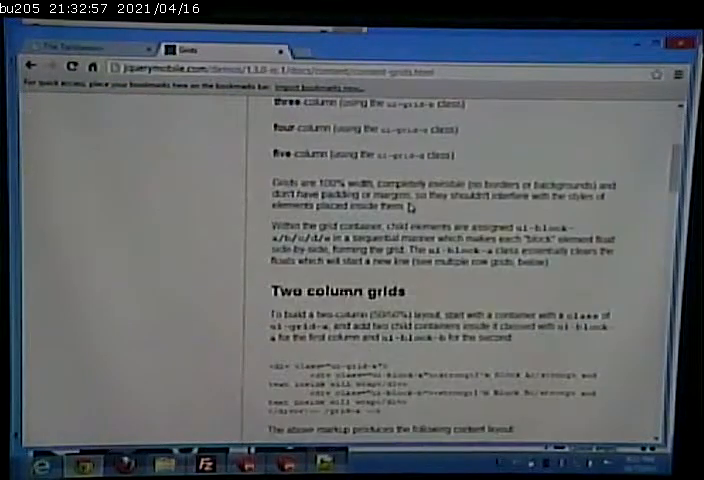
scroll(down, 3)
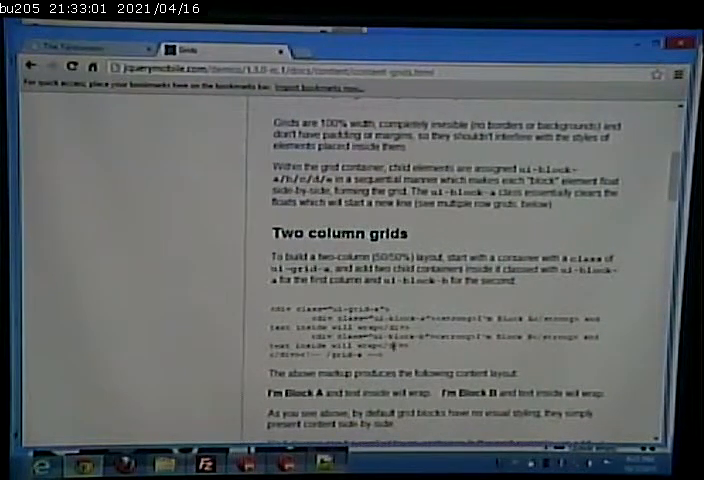
scroll(down, 3)
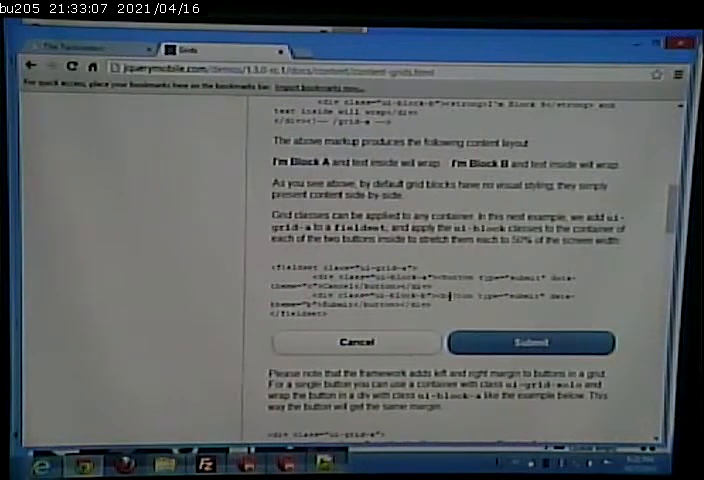
mouse_move(464, 308)
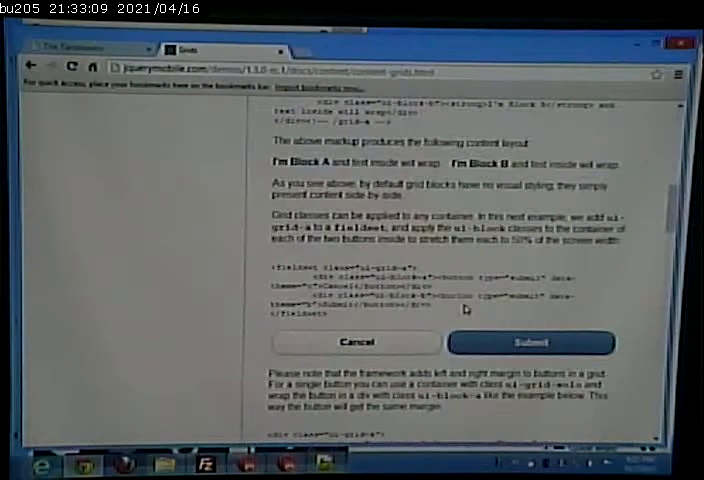
scroll(down, 3)
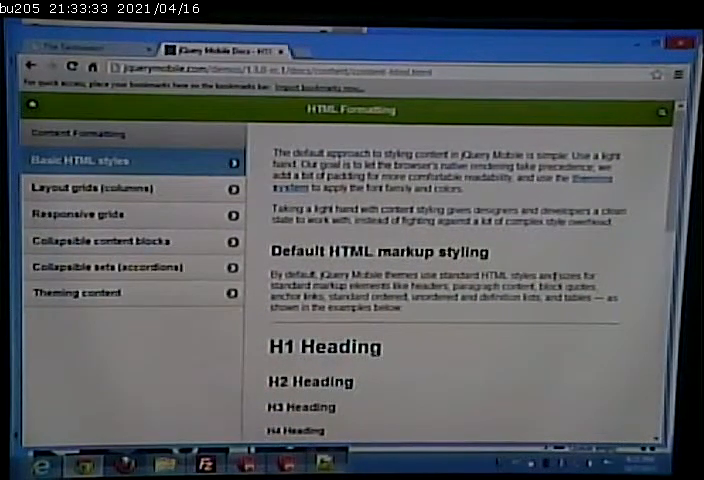
Return to the Layout grids (columns) page from the Content Formatting sidebar.
scroll(down, 3)
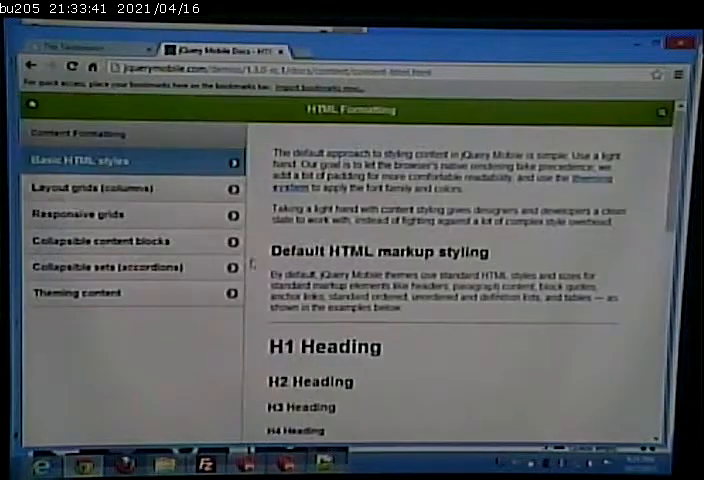
click(132, 188)
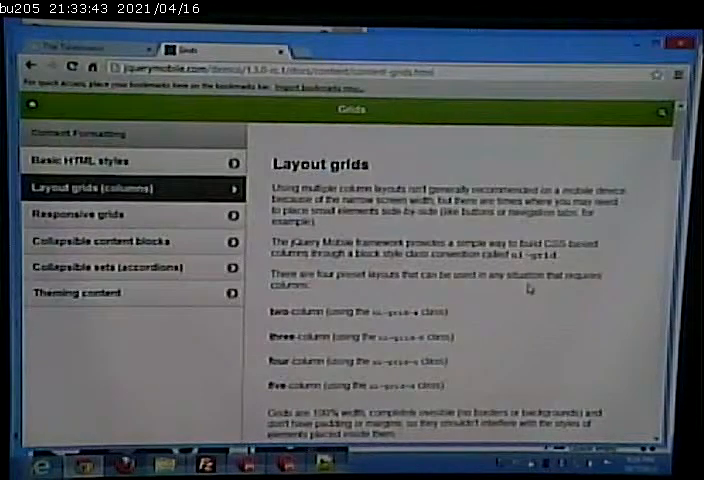
Scroll past the two-column grids to the three- and four-column grid examples.
scroll(down, 3)
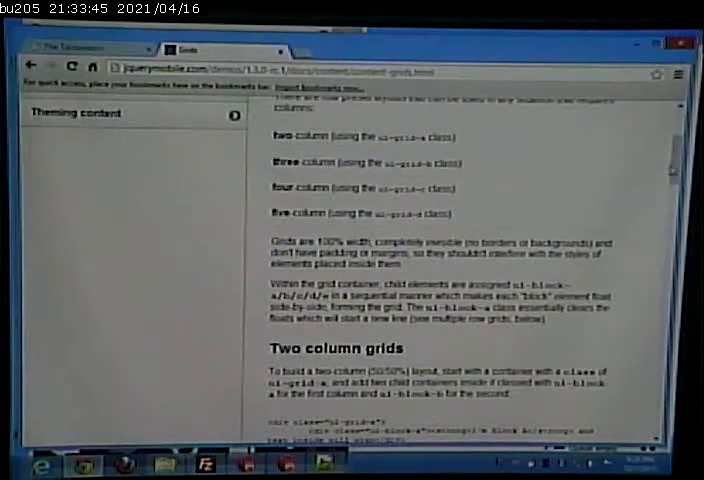
scroll(down, 3)
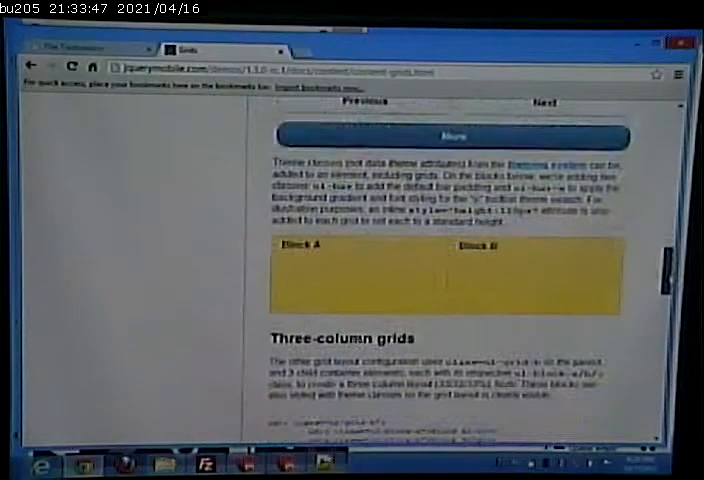
scroll(down, 3)
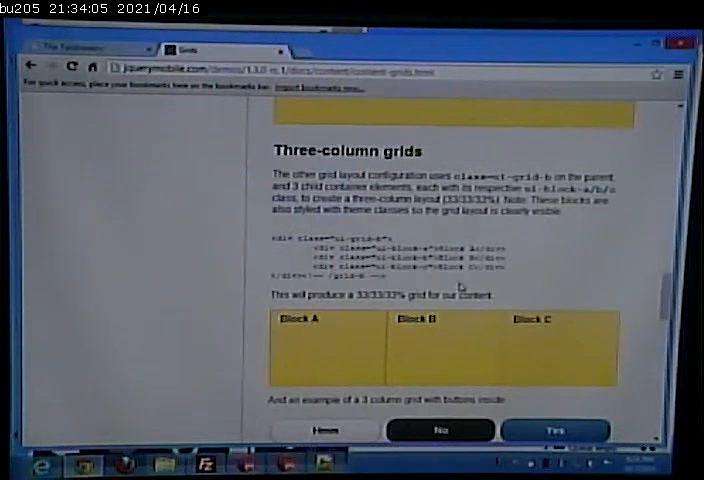
scroll(down, 3)
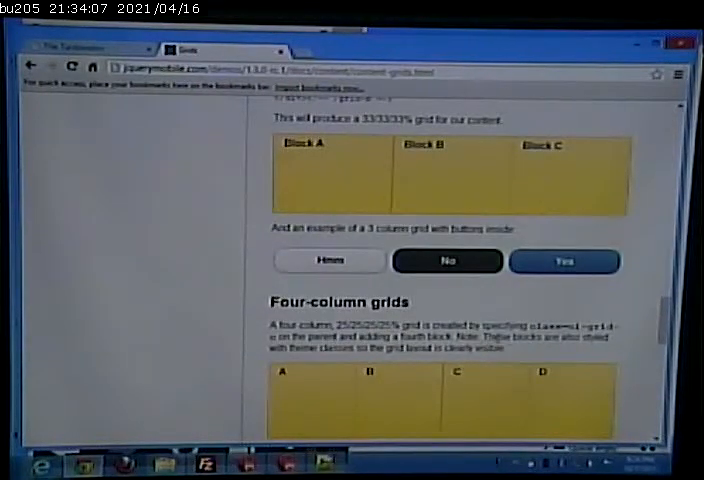